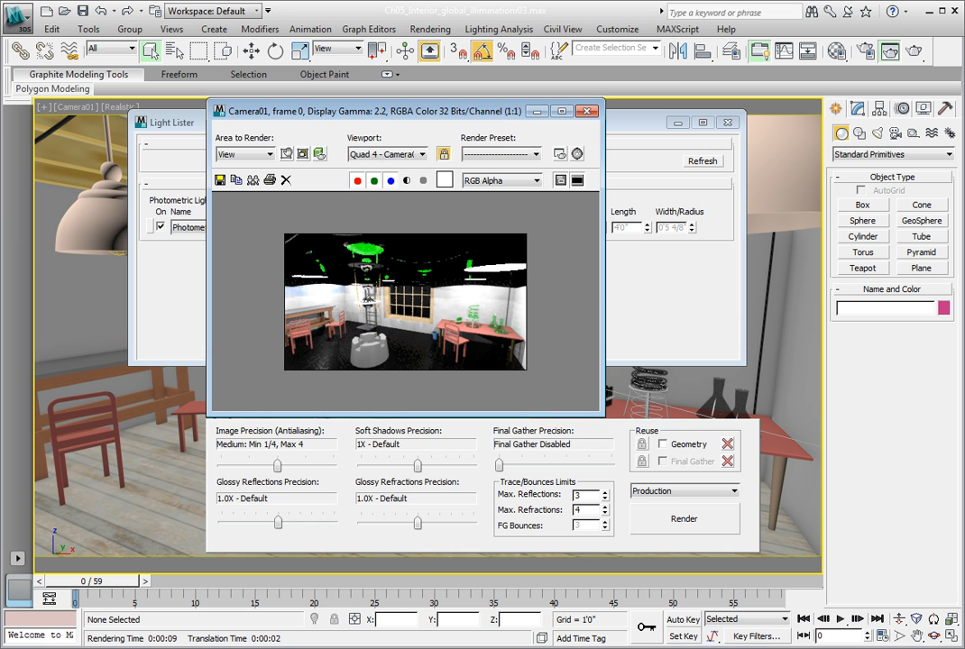
{"action": "mouse_move", "coordinate": [177, 96]}
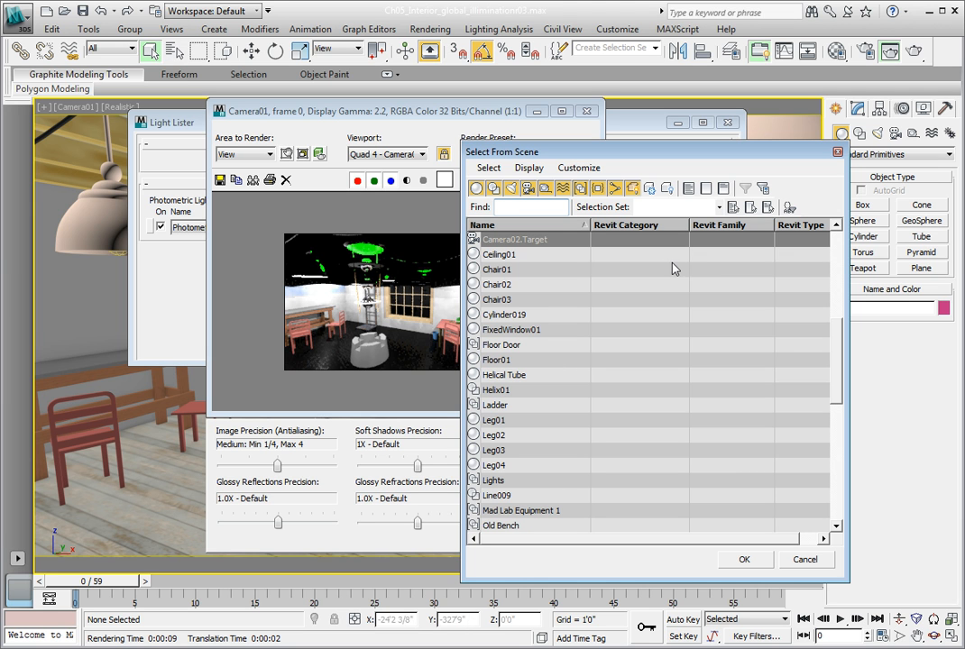
Select PhotometricLight002 from the Select From Scene list and confirm
{"action": "scroll", "scroll_direction": "down", "scroll_amount": 3}
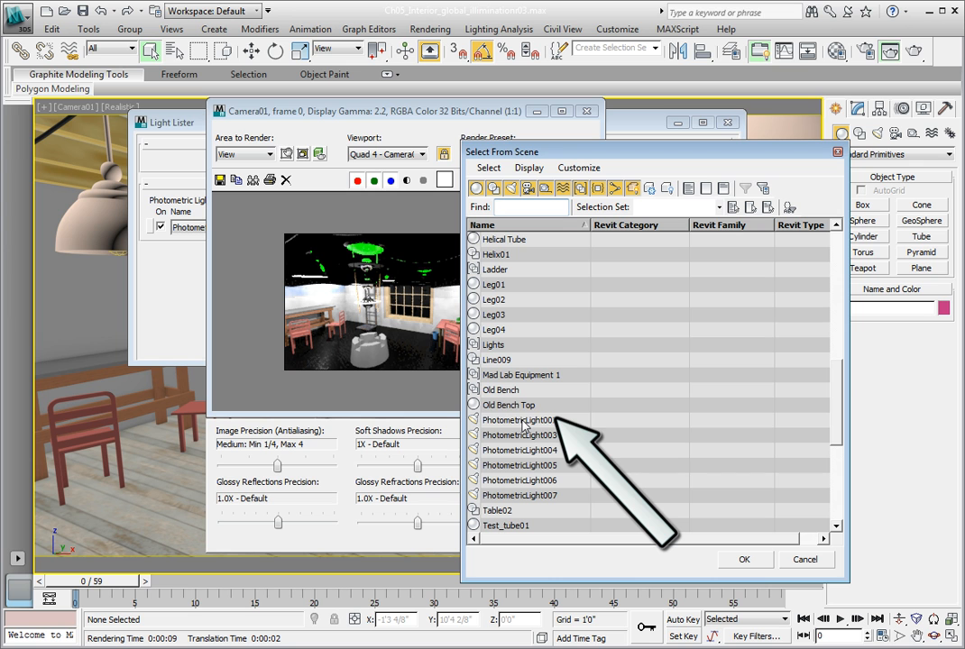
{"action": "left_click", "coordinate": [520, 420]}
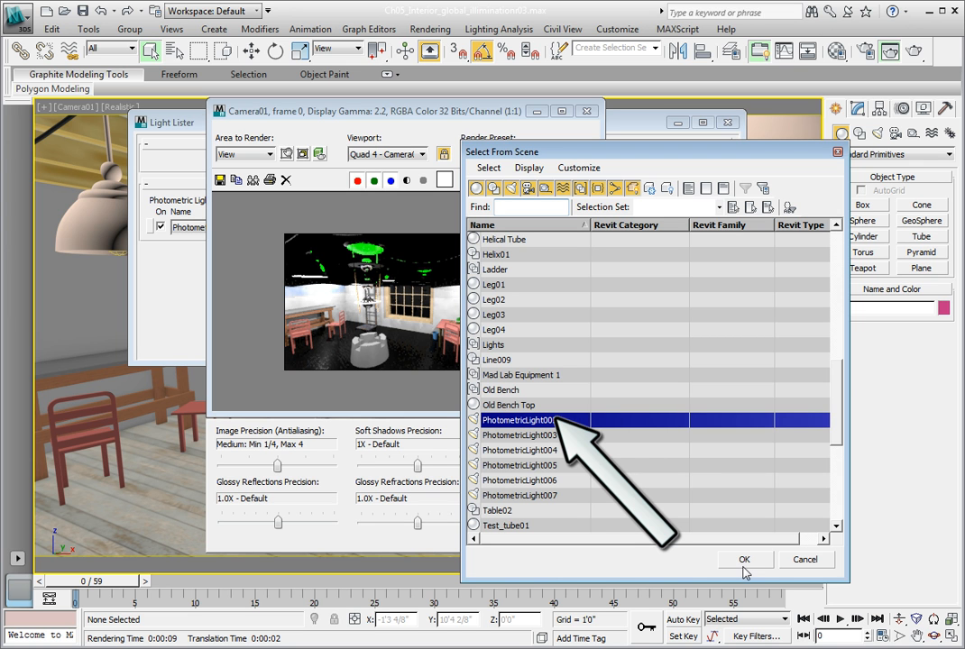
{"action": "left_click", "coordinate": [746, 559]}
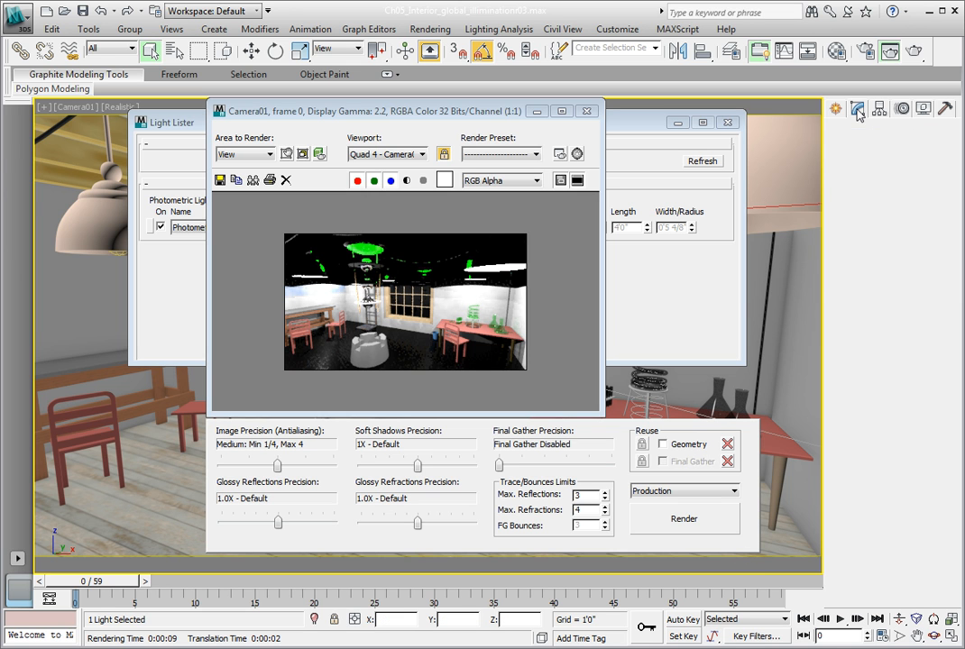
Set the light's distribution type to Photometric Web and browse for a web file
{"action": "left_click", "coordinate": [862, 108]}
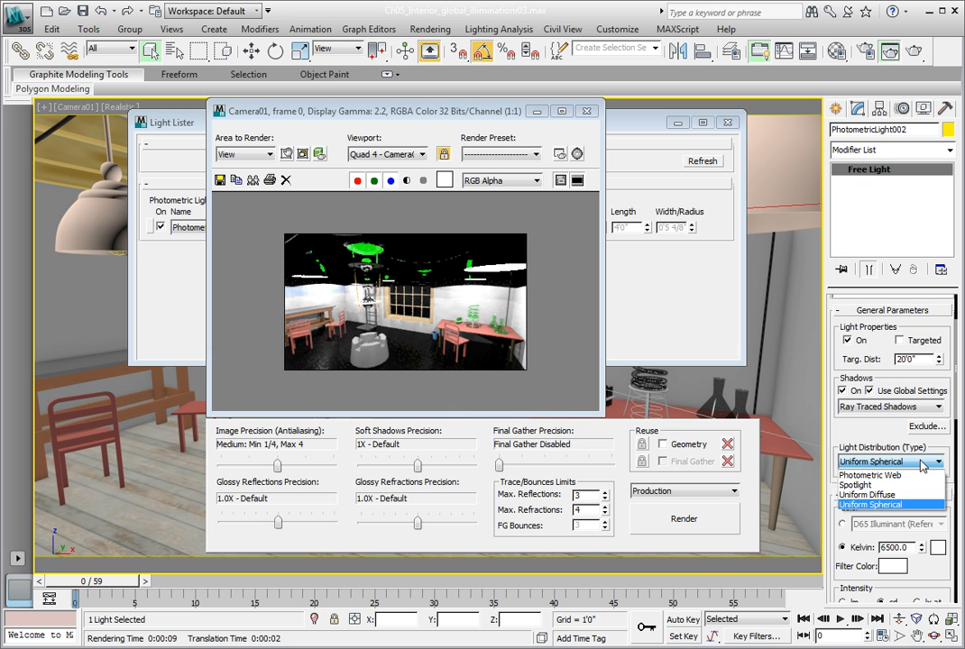
{"action": "left_click", "coordinate": [866, 476]}
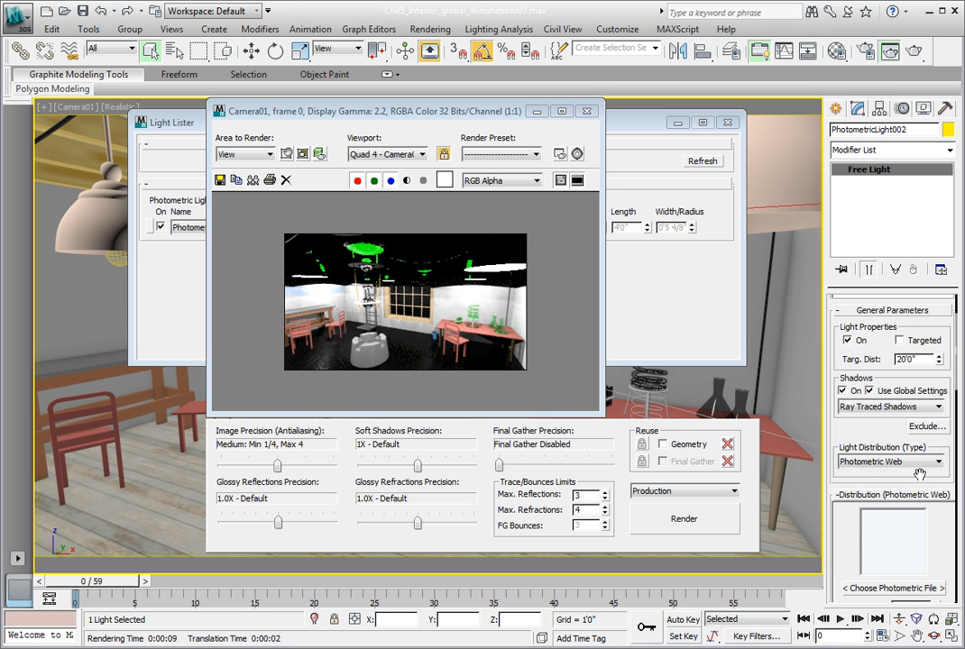
{"action": "scroll", "scroll_direction": "down", "scroll_amount": 3}
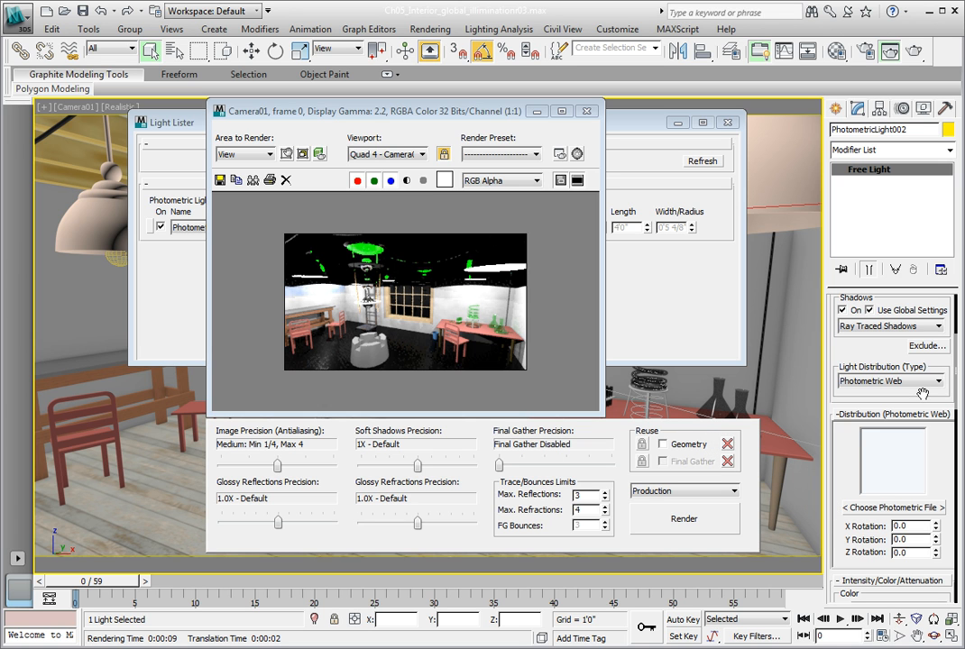
{"action": "mouse_move", "coordinate": [927, 519]}
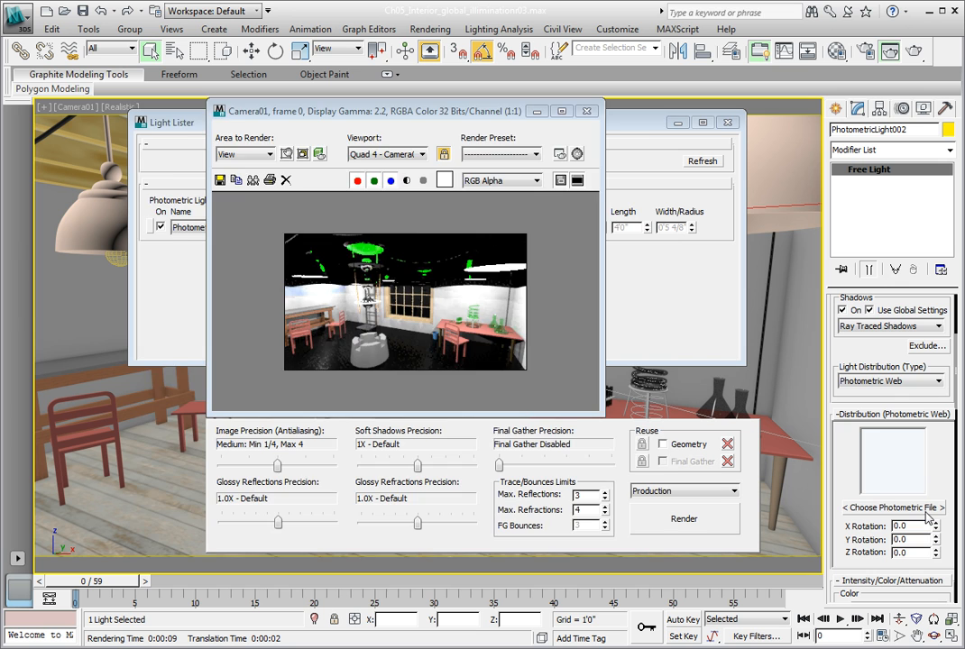
{"action": "left_click", "coordinate": [891, 508]}
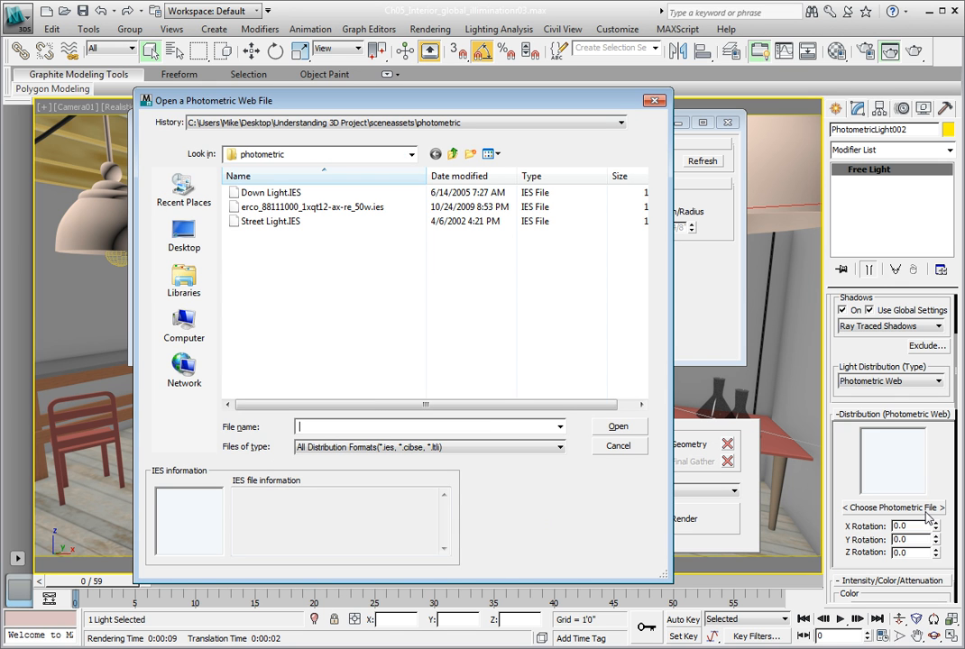
Choose Down Light.IES as the light's photometric web file
{"action": "left_click", "coordinate": [272, 192]}
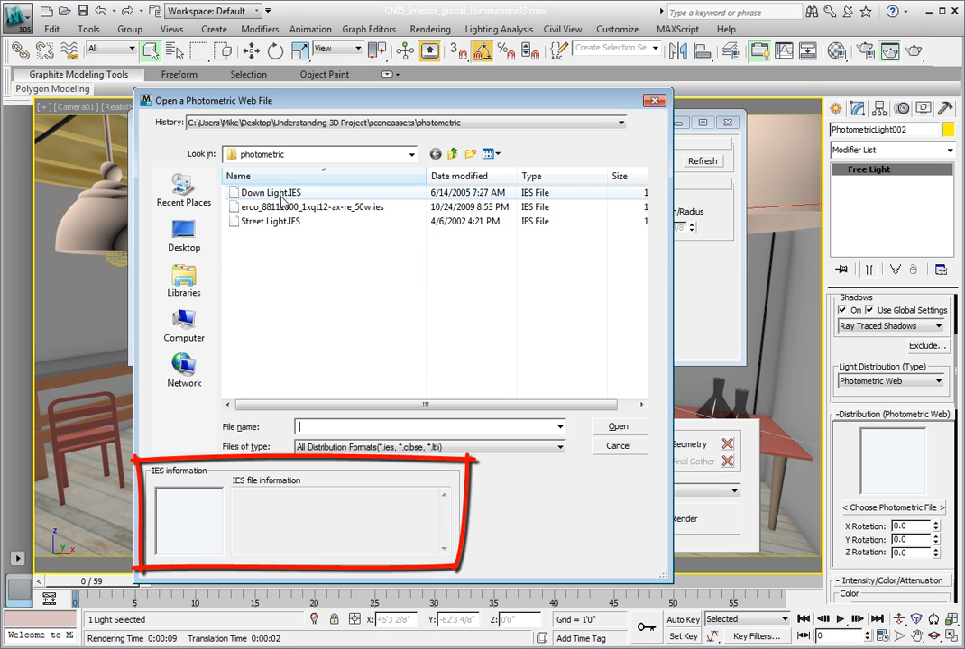
{"action": "left_click", "coordinate": [267, 191]}
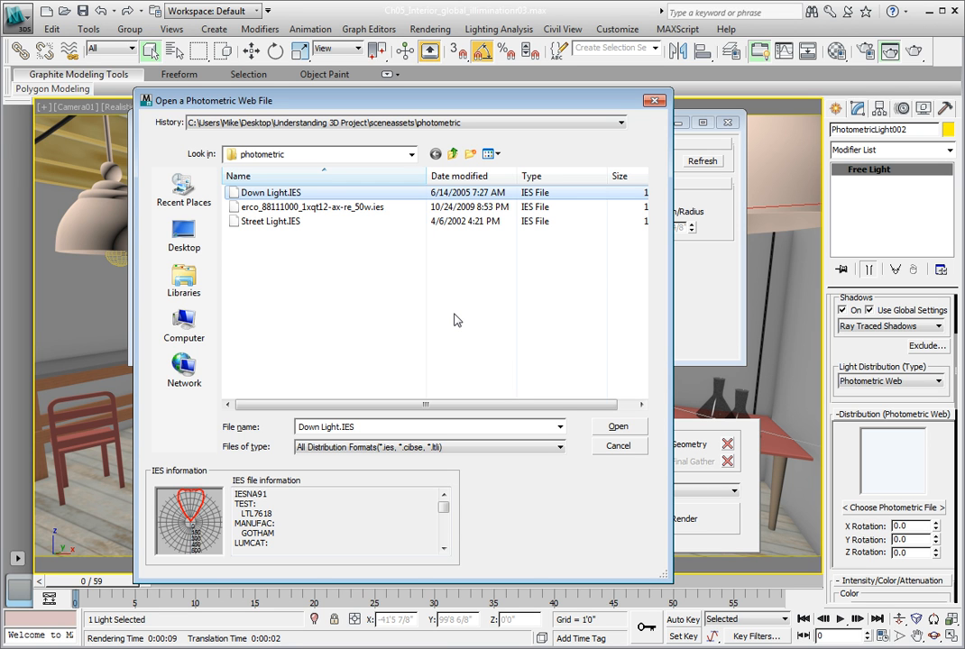
{"action": "mouse_move", "coordinate": [477, 329]}
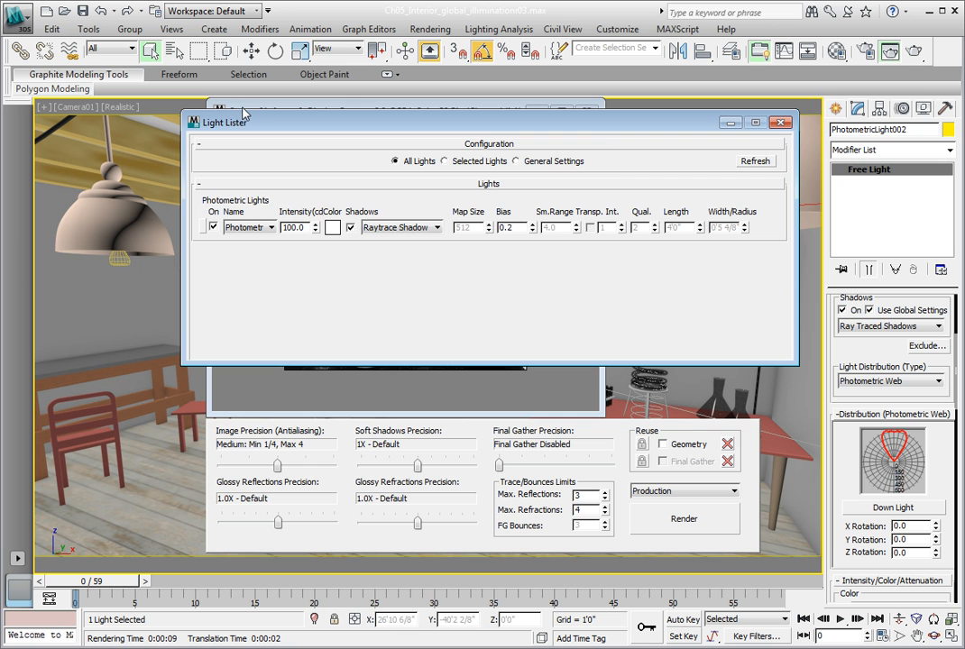
Re-render the camera view with the Down Light web distribution applied
{"action": "left_click", "coordinate": [683, 520]}
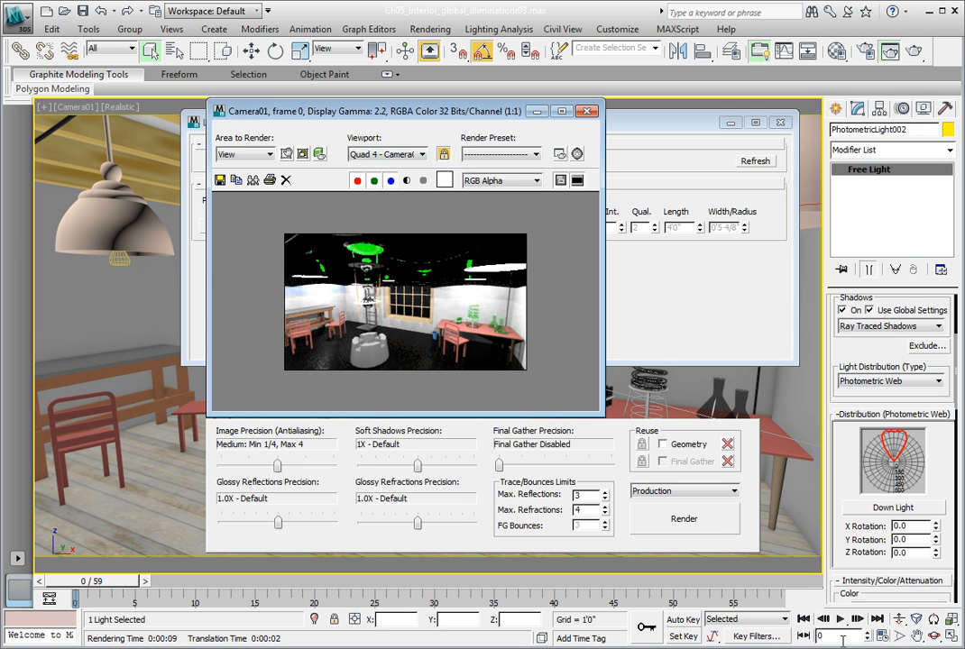
{"action": "left_click", "coordinate": [682, 520]}
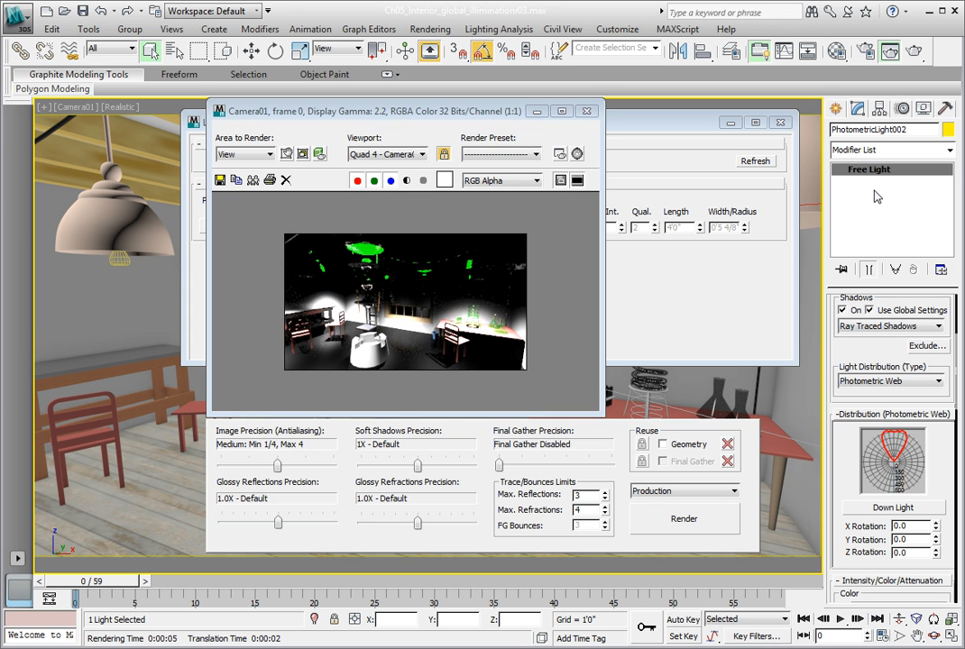
{"action": "left_click", "coordinate": [424, 29]}
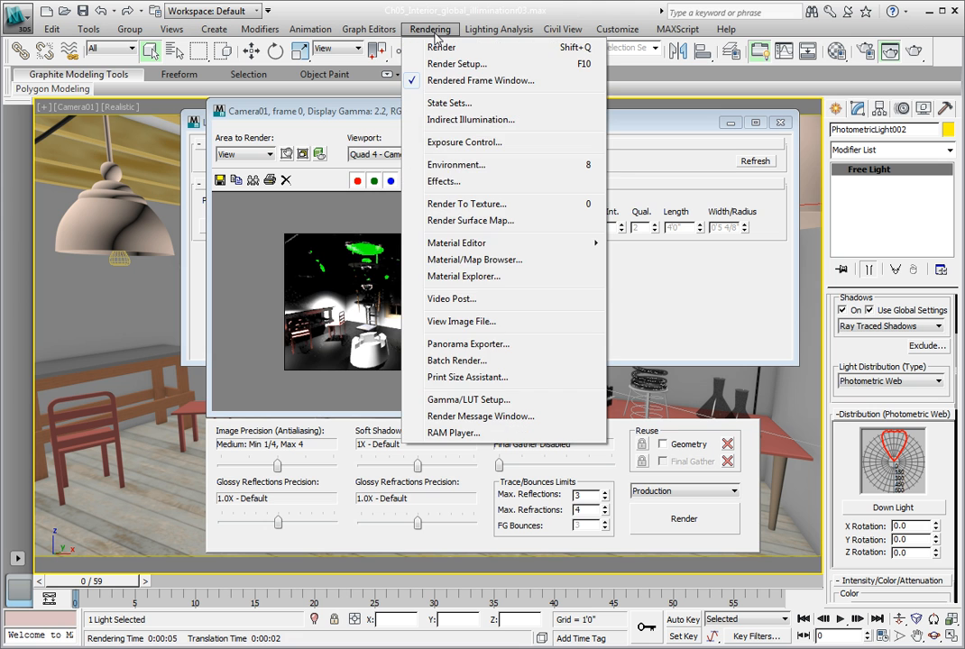
Adjust mr Photographic exposure to the indoor nighttime preset and render again
{"action": "left_click", "coordinate": [454, 164]}
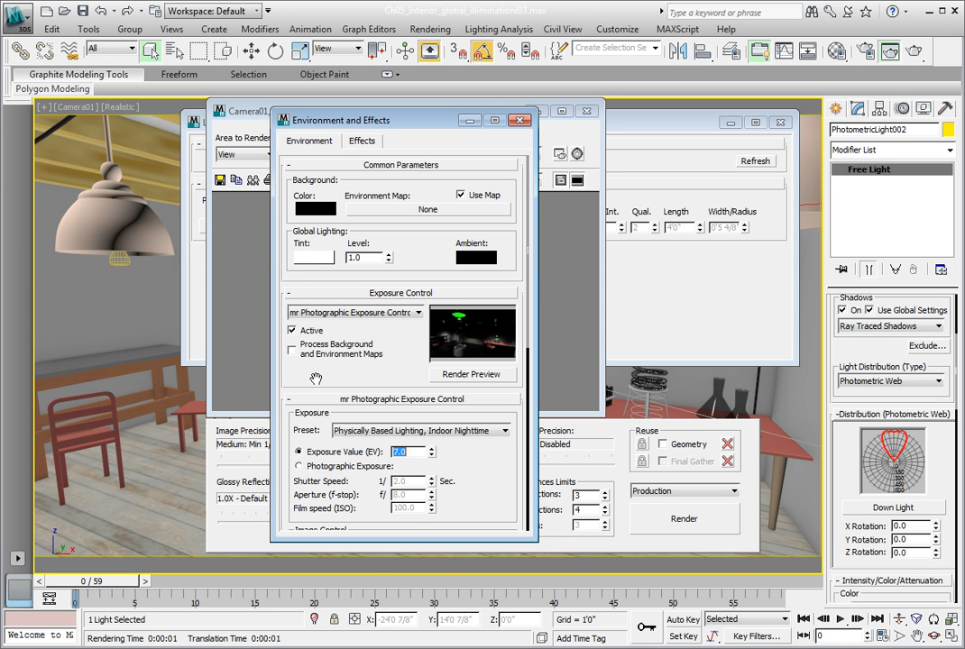
{"action": "left_click", "coordinate": [684, 519]}
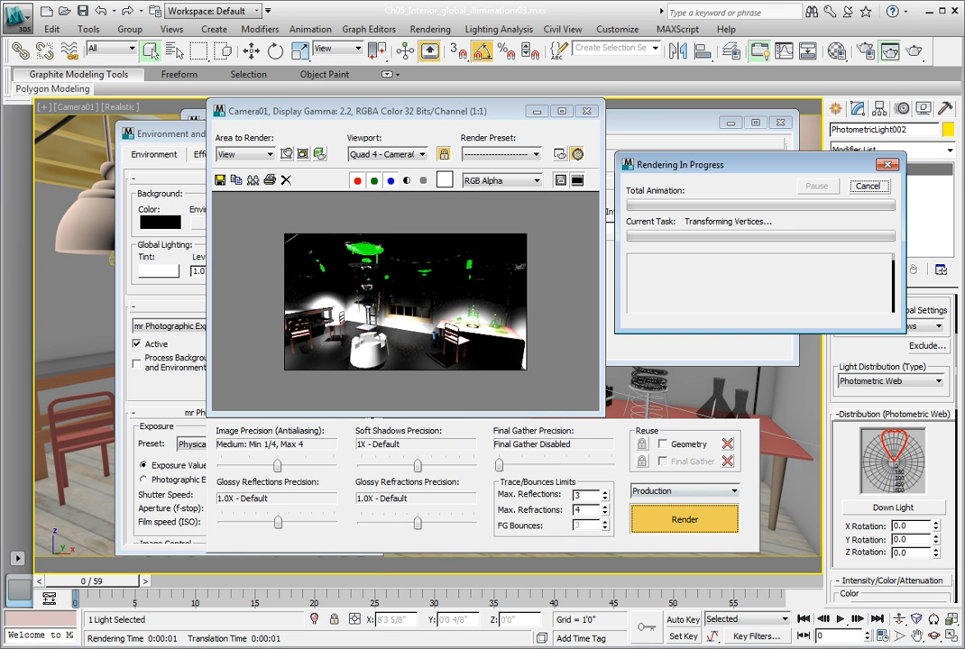